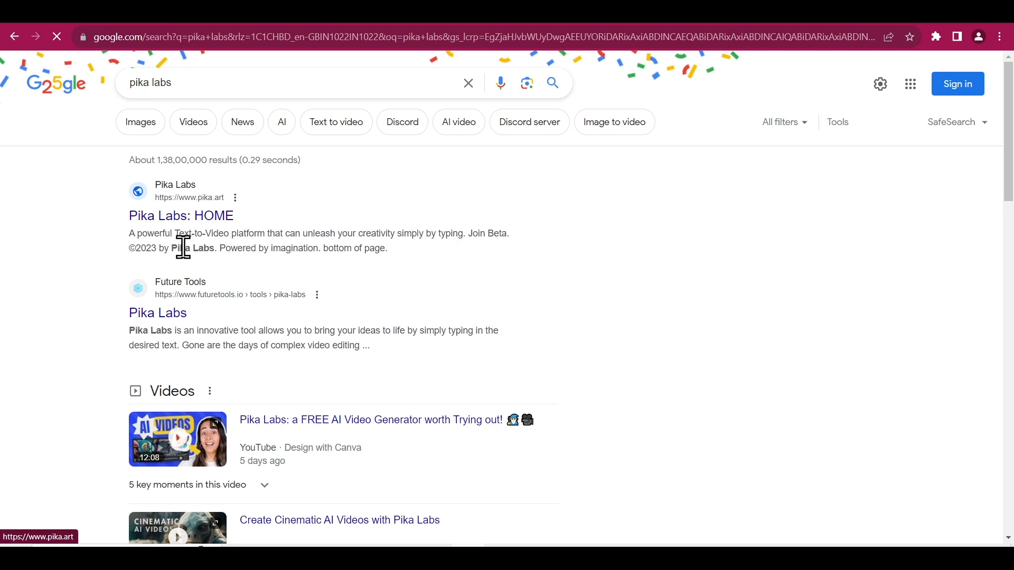
pyautogui.moveTo(421, 217)
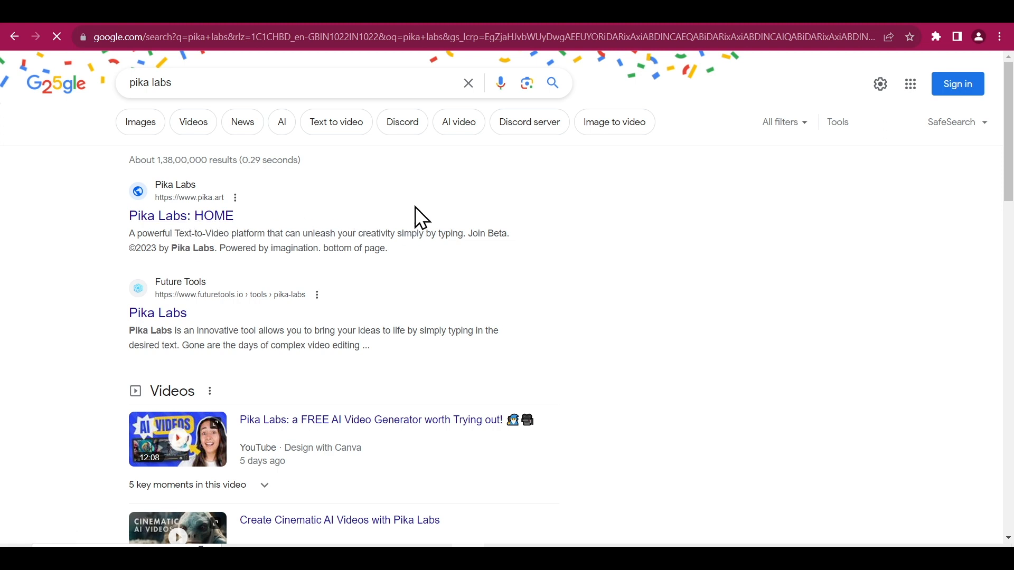
# Open the 'Pika Labs: HOME' result from the Google search for pika labs
pyautogui.click(181, 215)
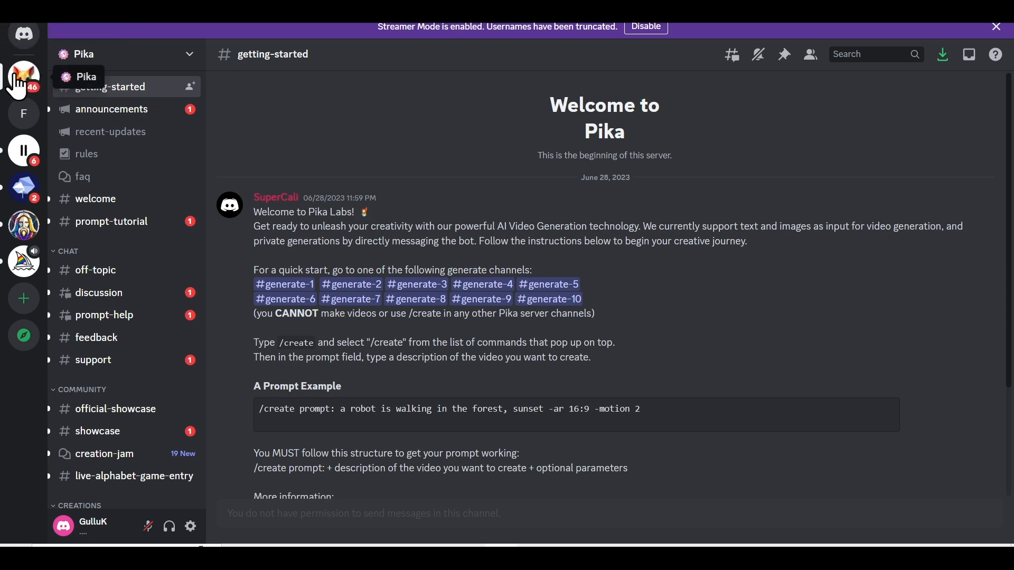
# Scroll to the CREATIONS category and enter the #generate-1 channel
pyautogui.scroll(-3)
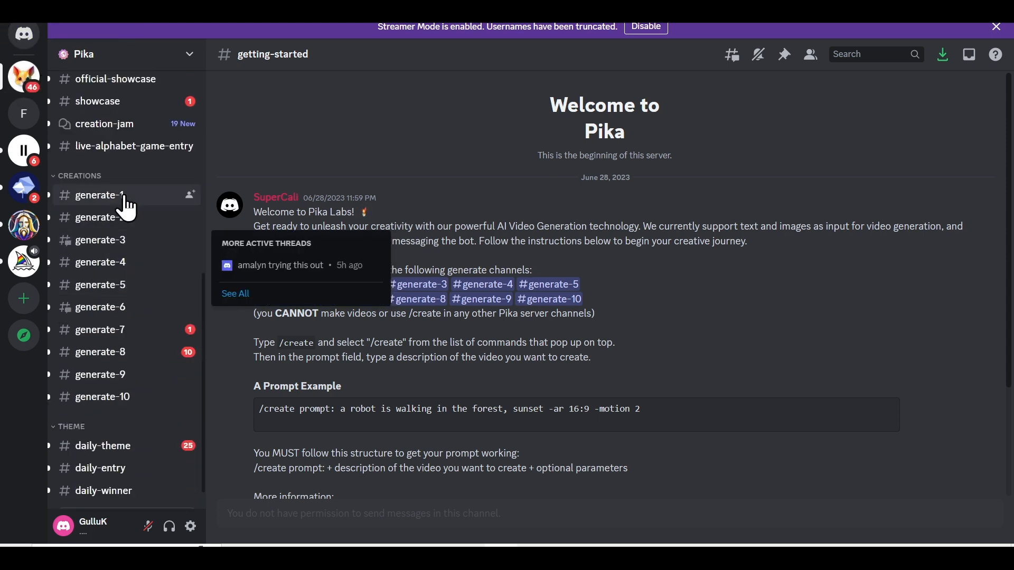
pyautogui.click(100, 195)
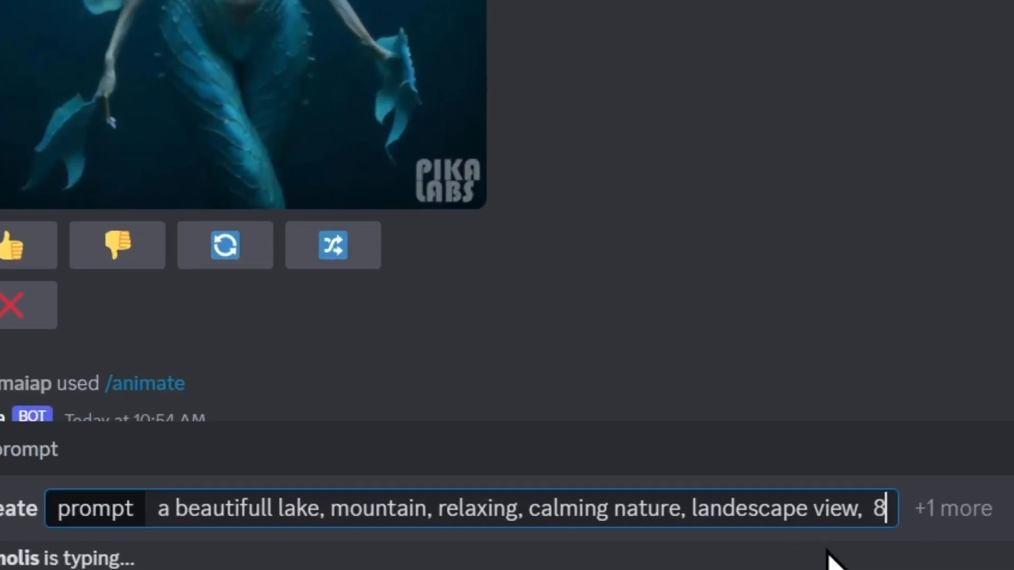
# Submit a /create prompt for a lake, mountains and calming nature view in 8k
pyautogui.write('k')
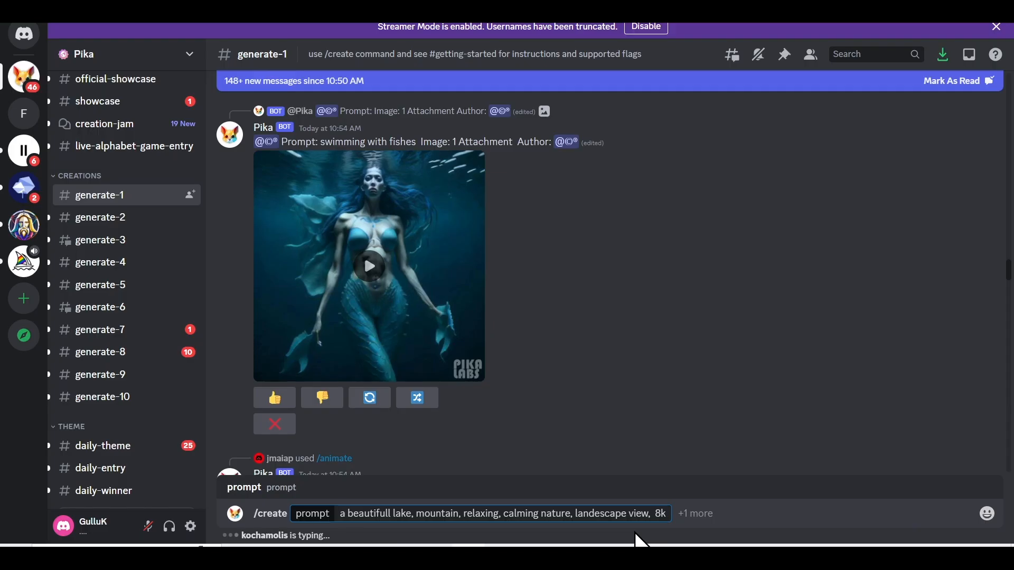
pyautogui.scroll(-3)
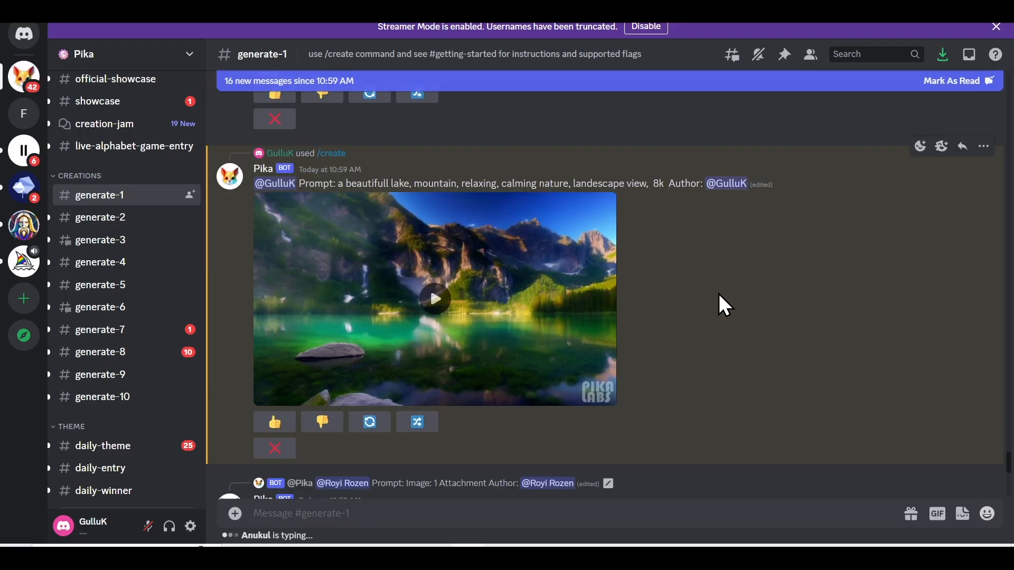
# Play the lake video and type 'a magical forest, breathtaking, 3D Details, Animal walking,'
pyautogui.click(435, 299)
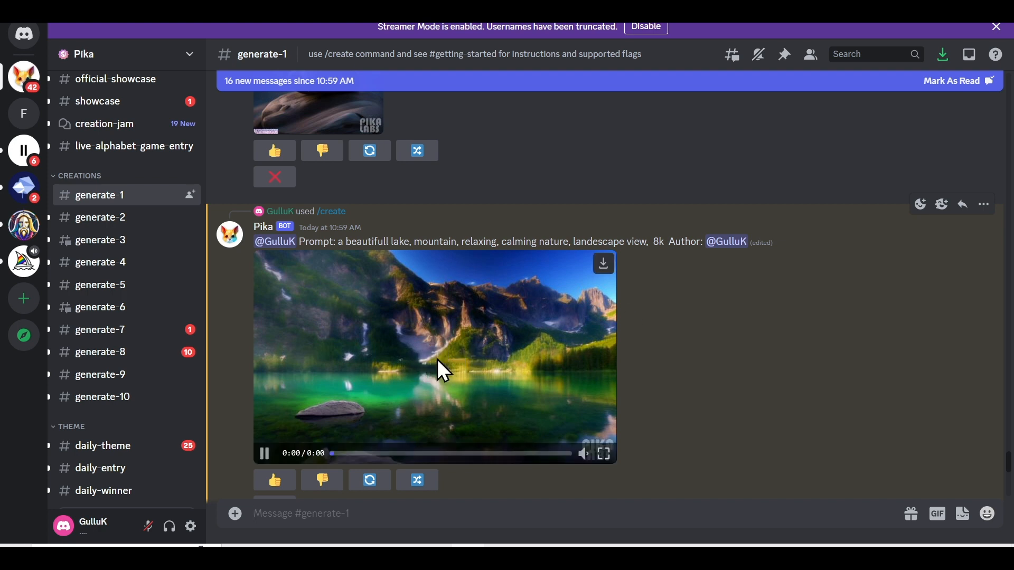
pyautogui.moveTo(449, 321)
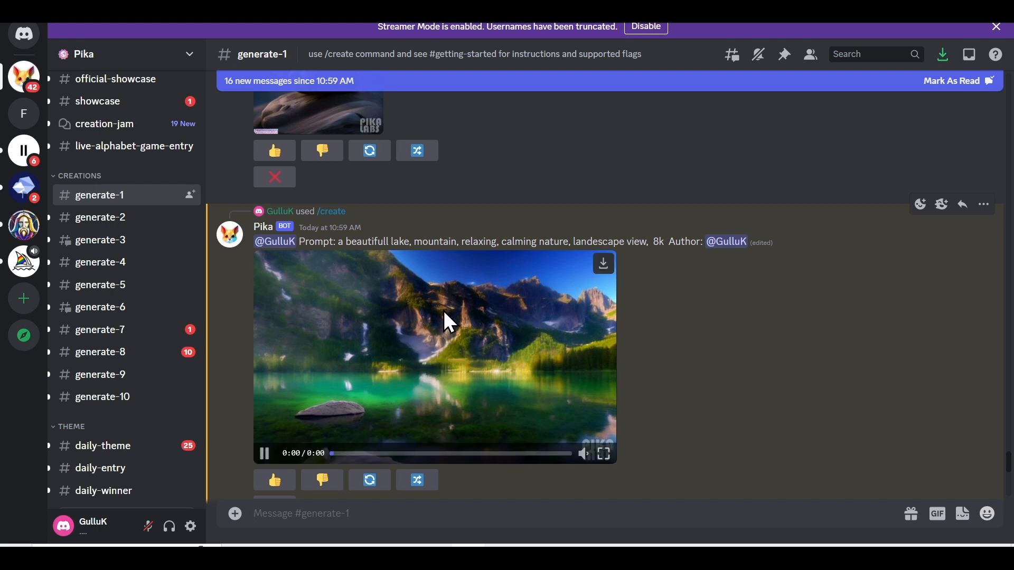
pyautogui.write('a magical forest, breathtaking, 3D Details, Animal walking,')
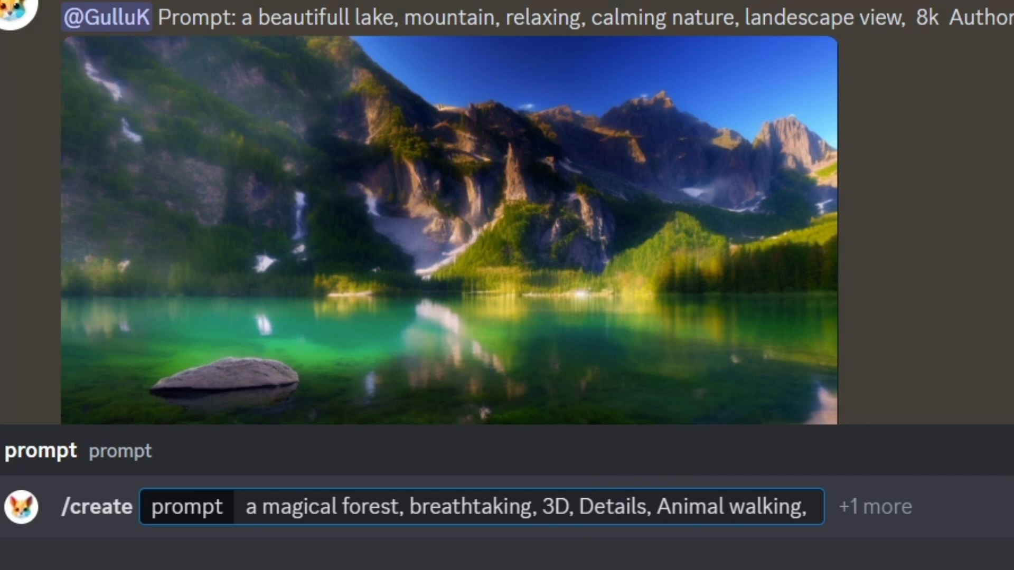
# Finish and send the magical forest prompt, then play the returned forest video
pyautogui.click(812, 505)
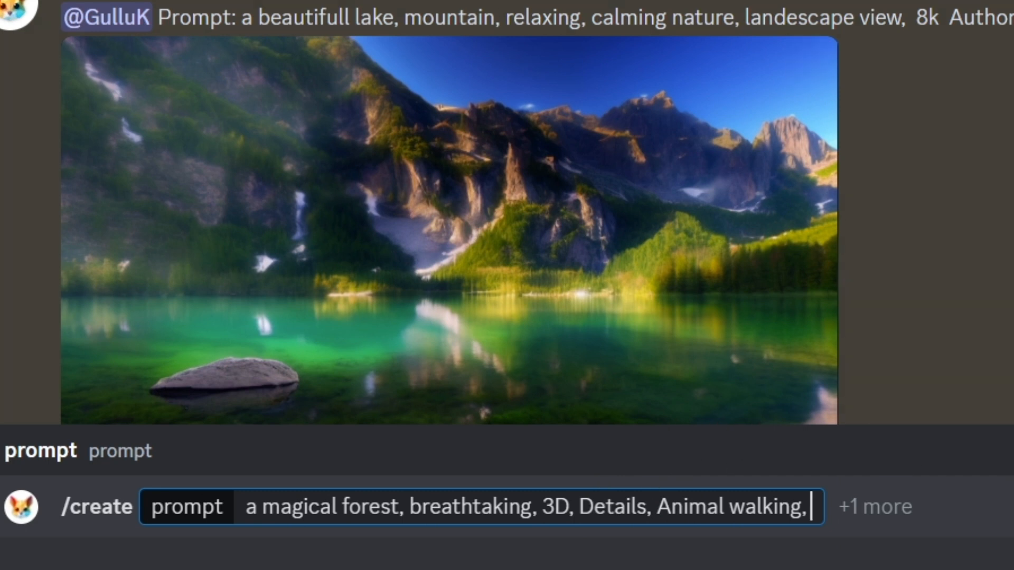
pyautogui.write('r')
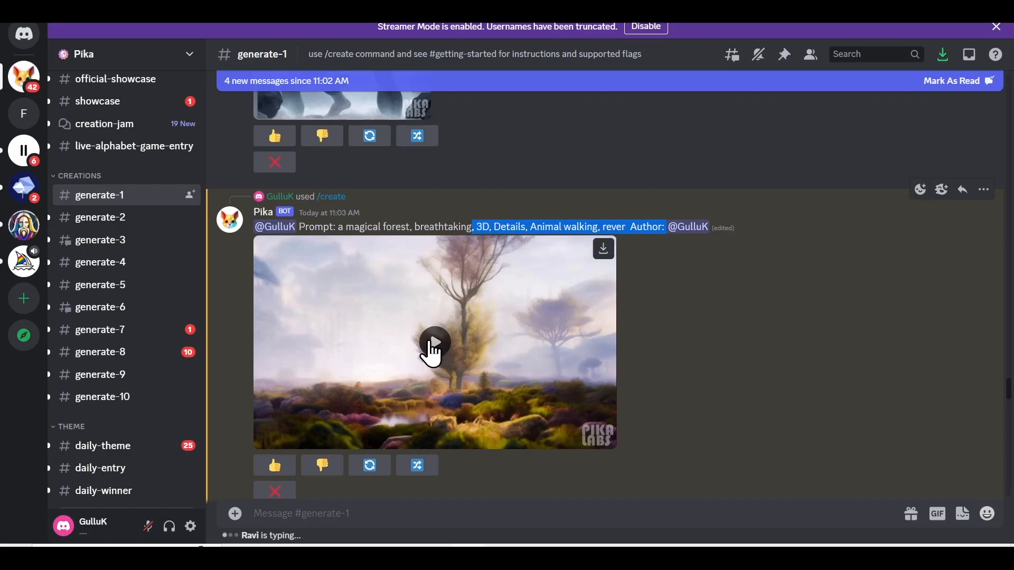
pyautogui.click(434, 343)
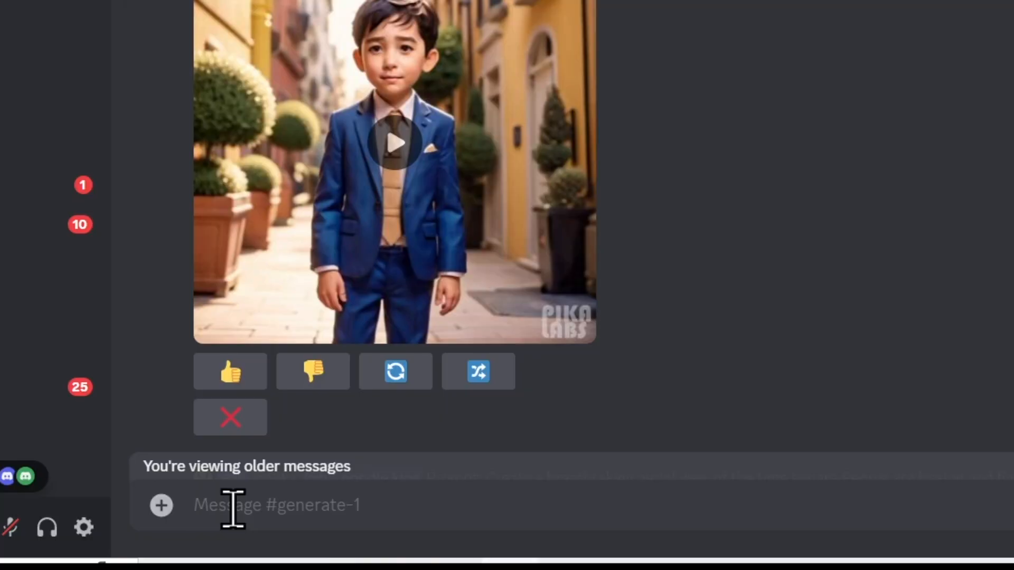
# Start /create with the Groot devil image attached and prompt 'talking, animate,'
pyautogui.write('/create prompt')
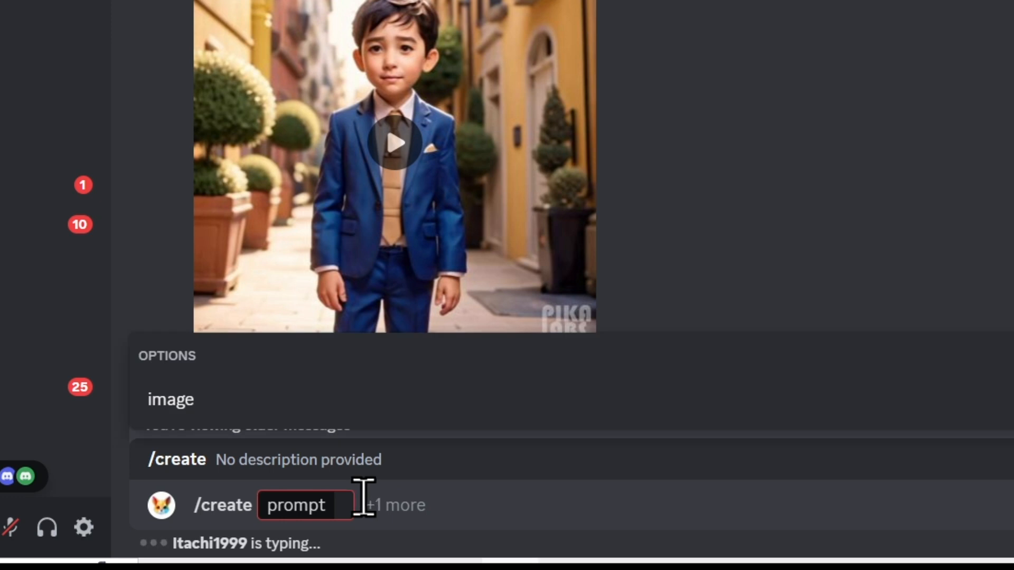
pyautogui.click(170, 399)
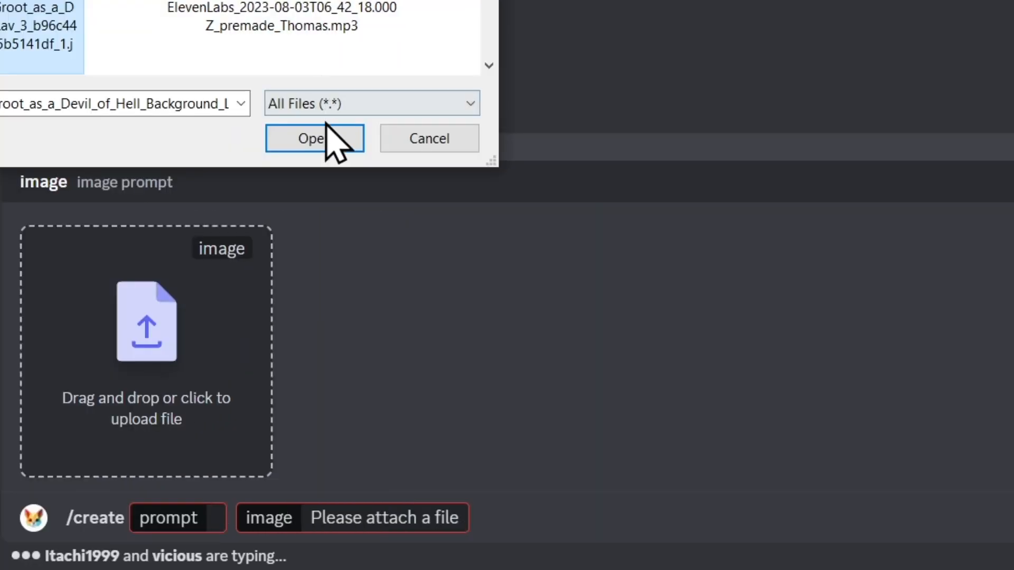
pyautogui.click(314, 138)
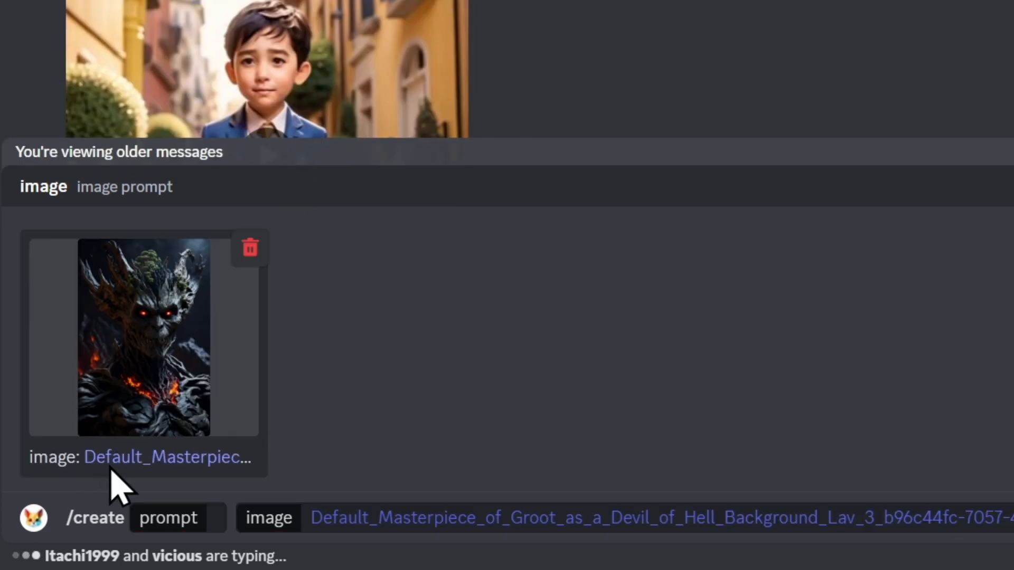
pyautogui.click(178, 518)
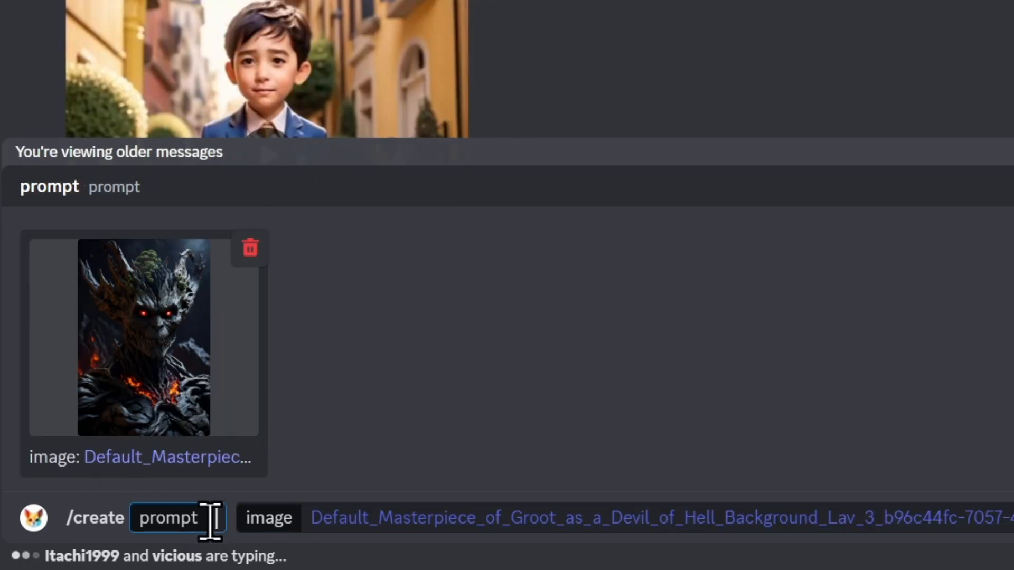
pyautogui.write('talking, animate,')
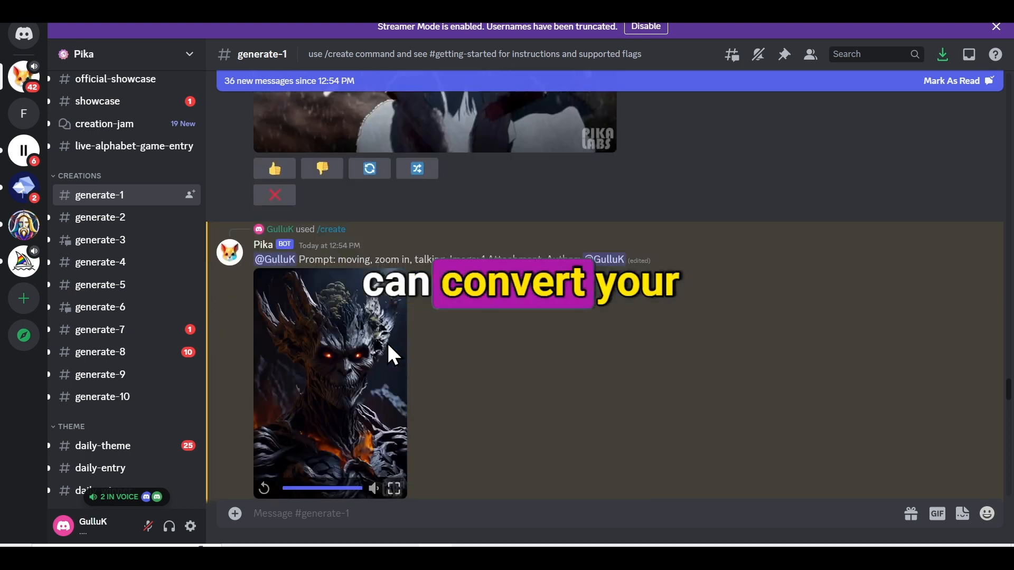
# Scroll down to the bot's generated Groot video for 'moving, zoom in, talking'
pyautogui.scroll(-3)
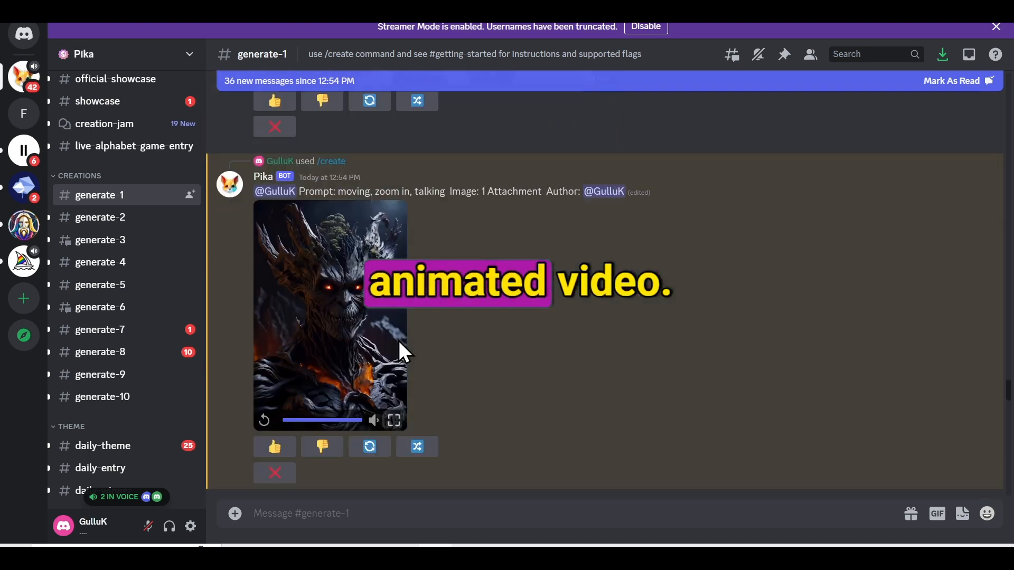